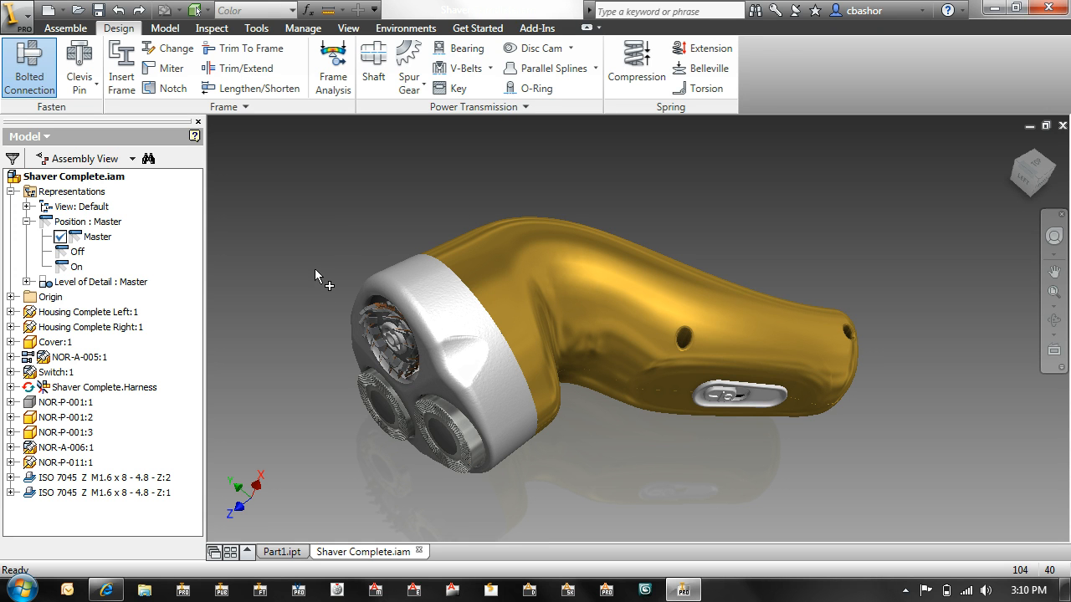
pyautogui.moveTo(334, 245)
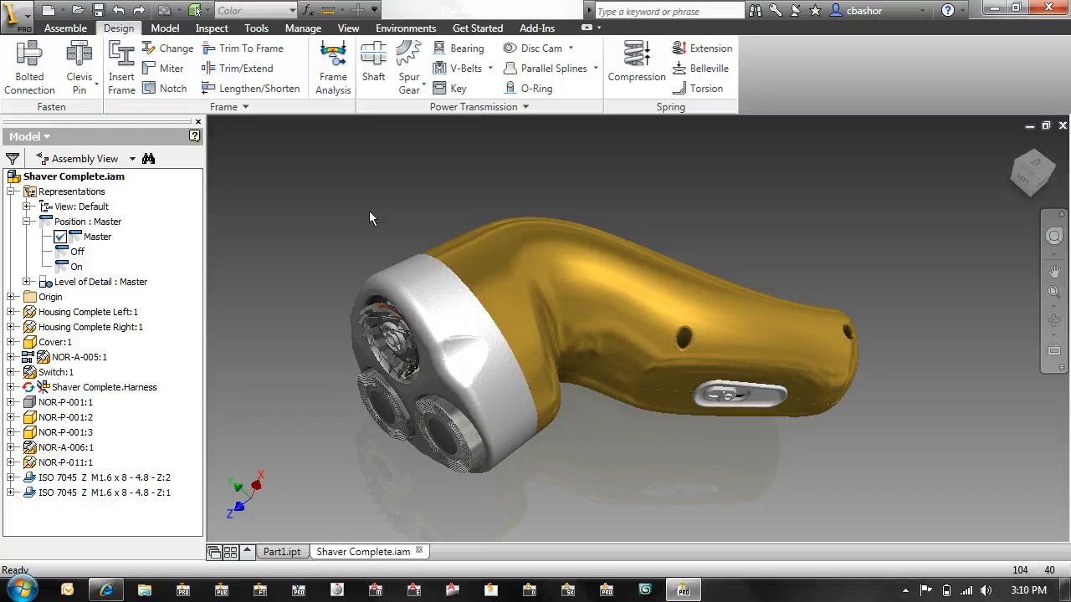
# Apply a half section view through the shaver at a 10 mm plane offset.
pyautogui.click(348, 27)
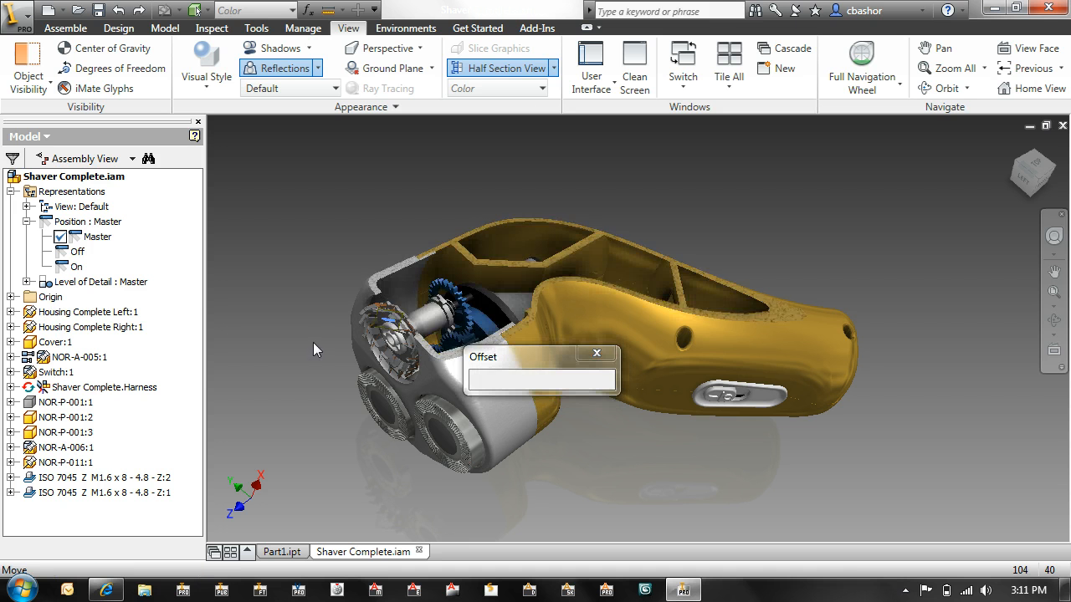
pyautogui.write('14.000 mm')
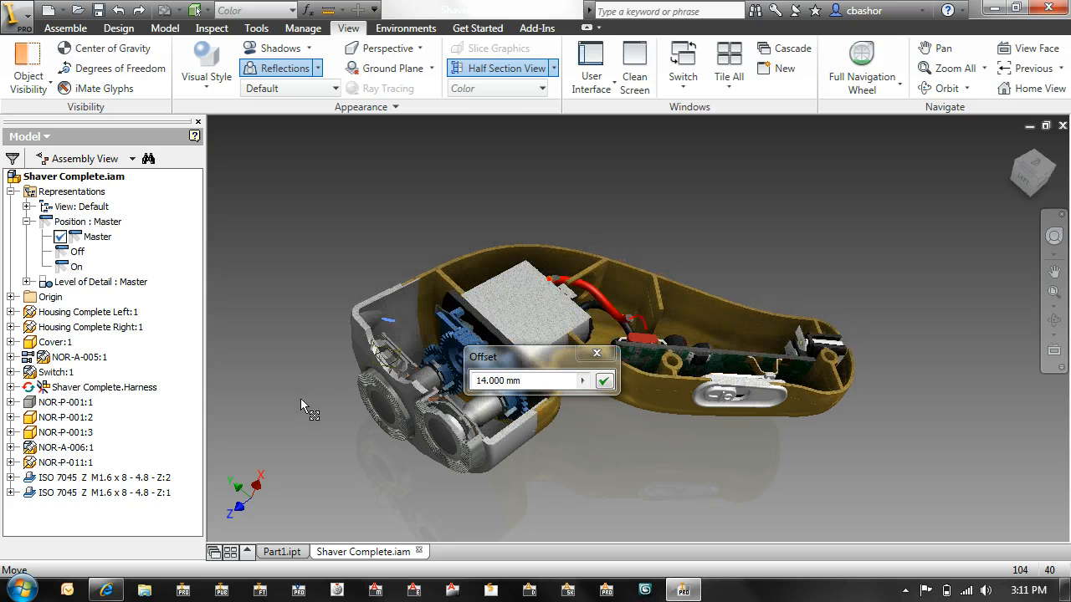
pyautogui.write('10.000')
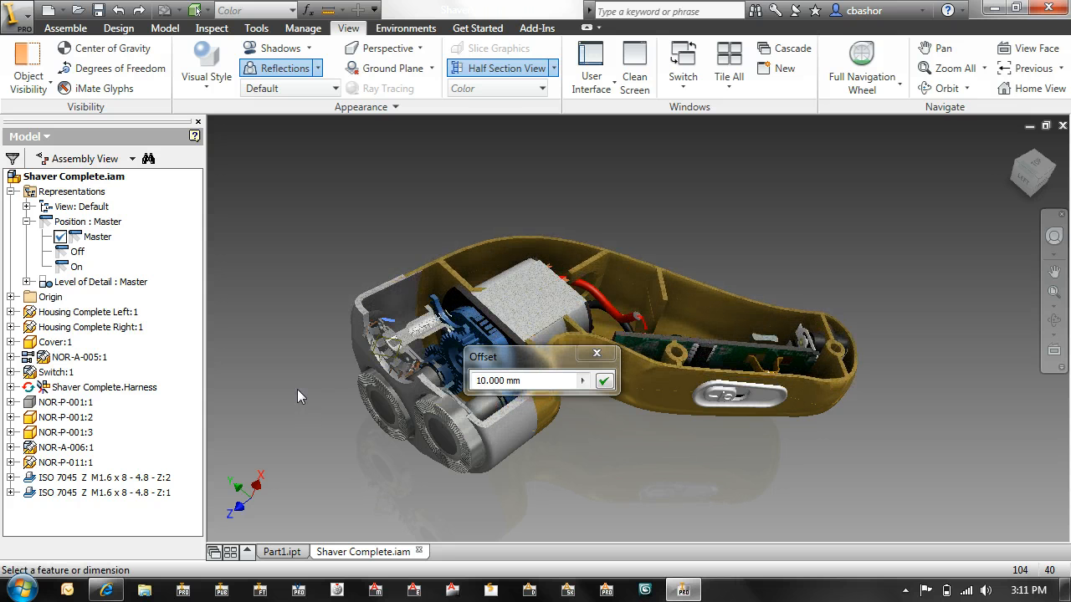
pyautogui.click(602, 382)
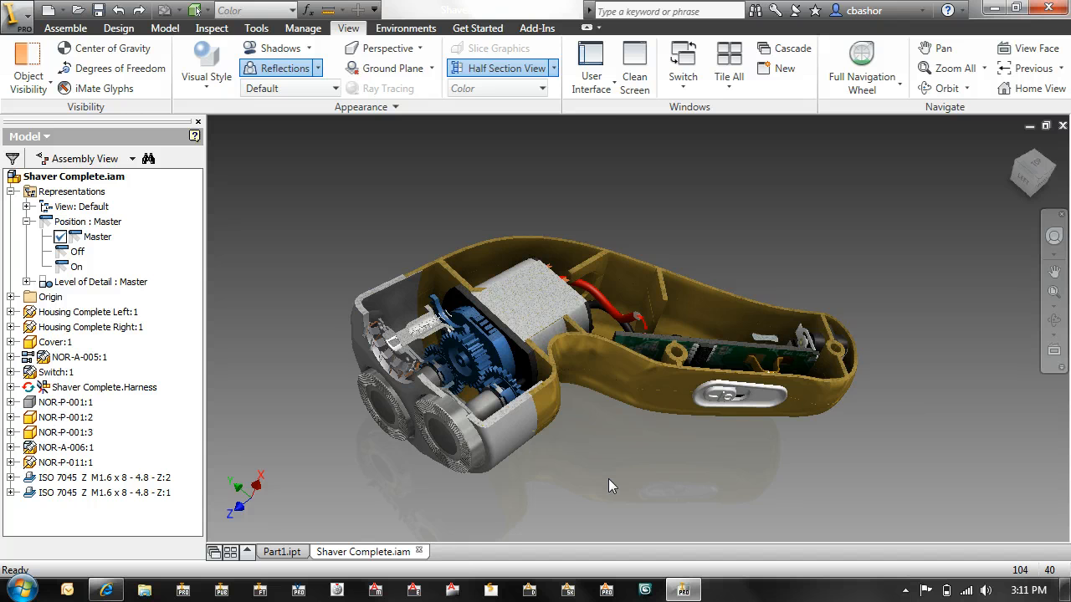
pyautogui.moveTo(739, 226)
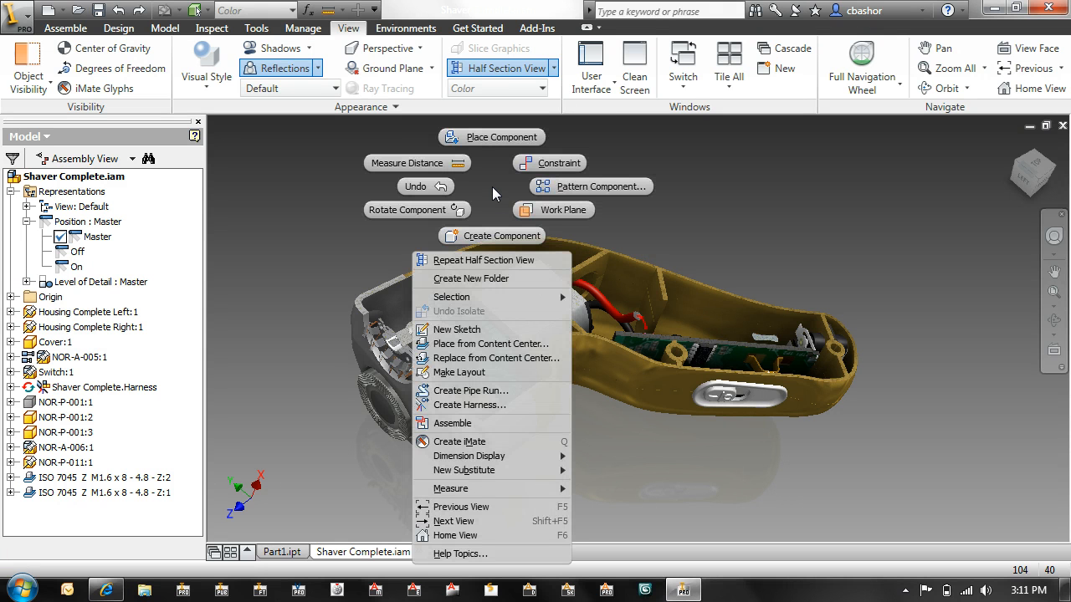
pyautogui.moveTo(521, 243)
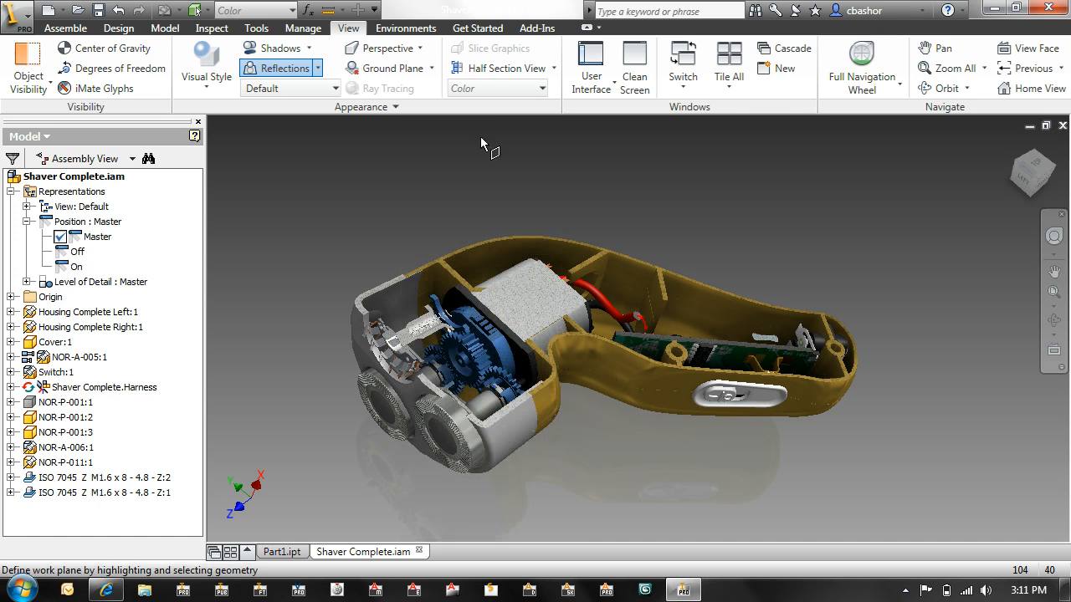
# Right-click the ribbon to reach Customize User Commands.
pyautogui.rightClick(481, 114)
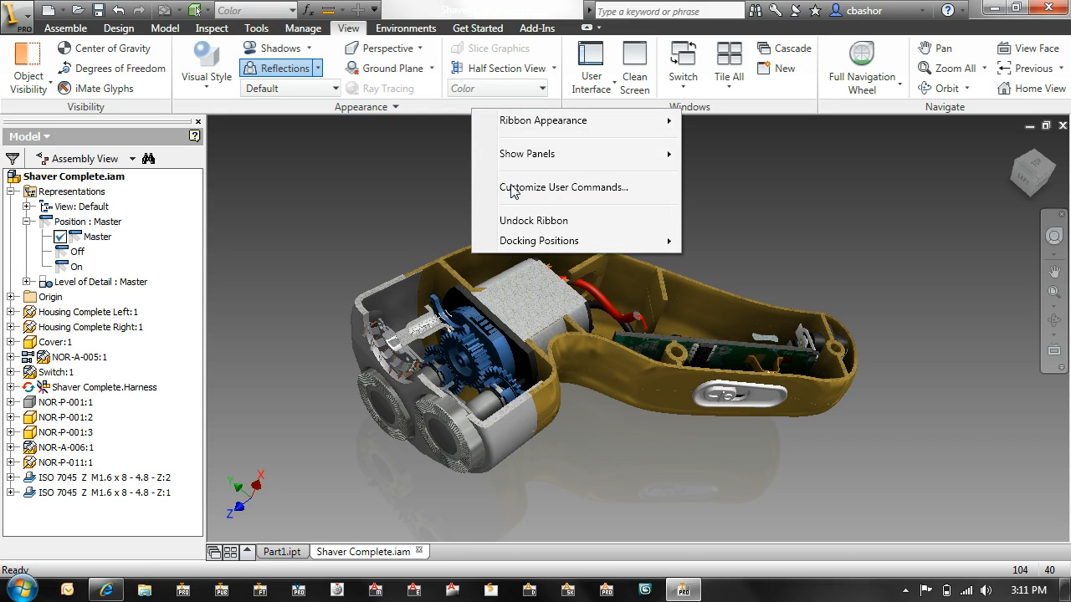
# In Customize User Commands, put Move Component in the Work Plane marking-menu slot.
pyautogui.click(562, 188)
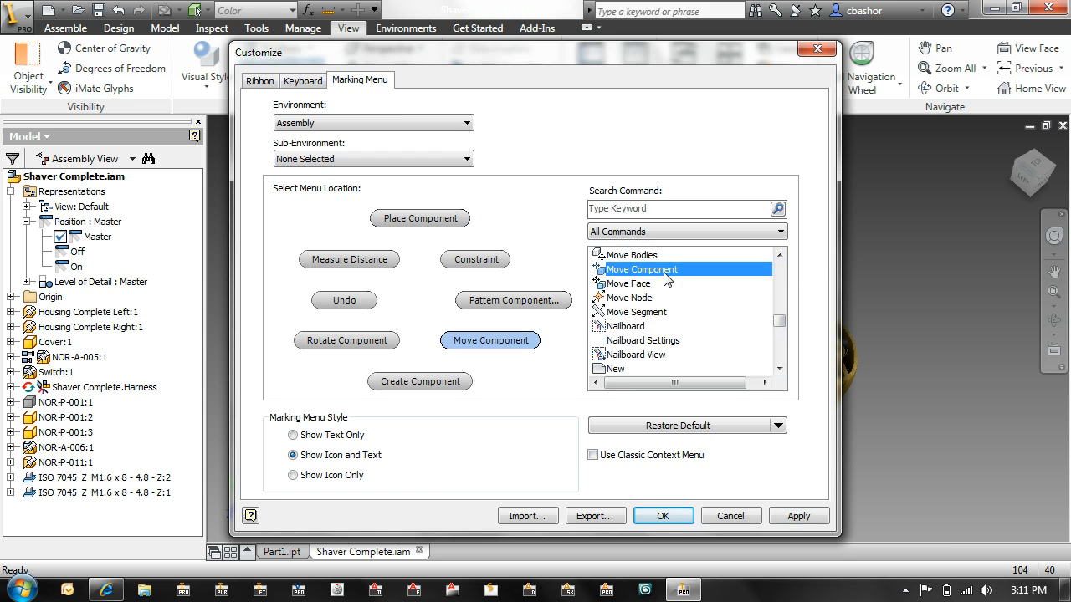
pyautogui.click(662, 515)
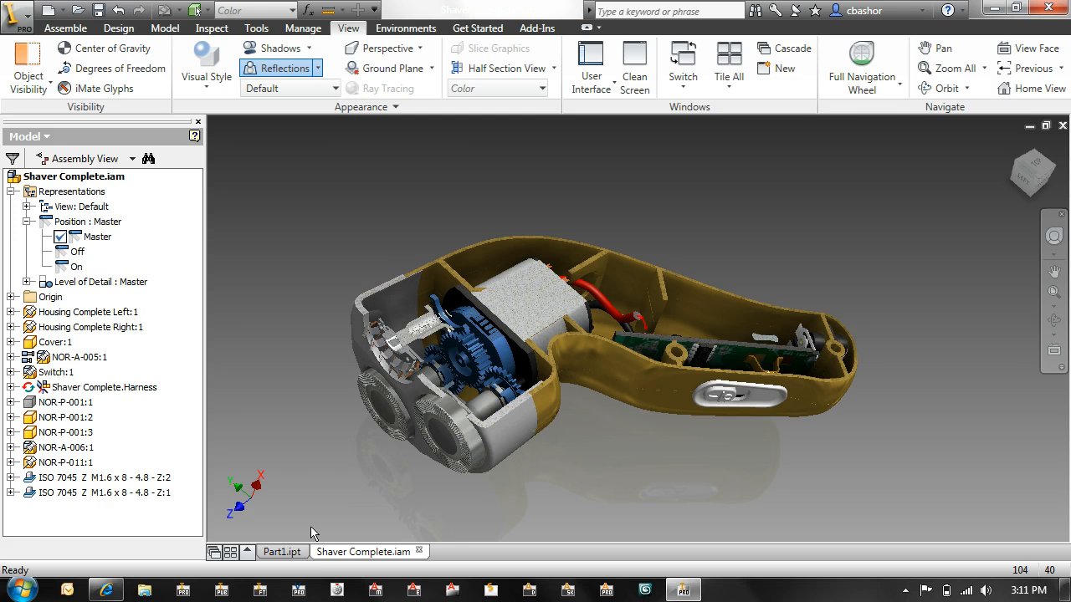
# In Part1.ipt, sweep a lip along the rim edges, creating Sweep2.
pyautogui.click(281, 553)
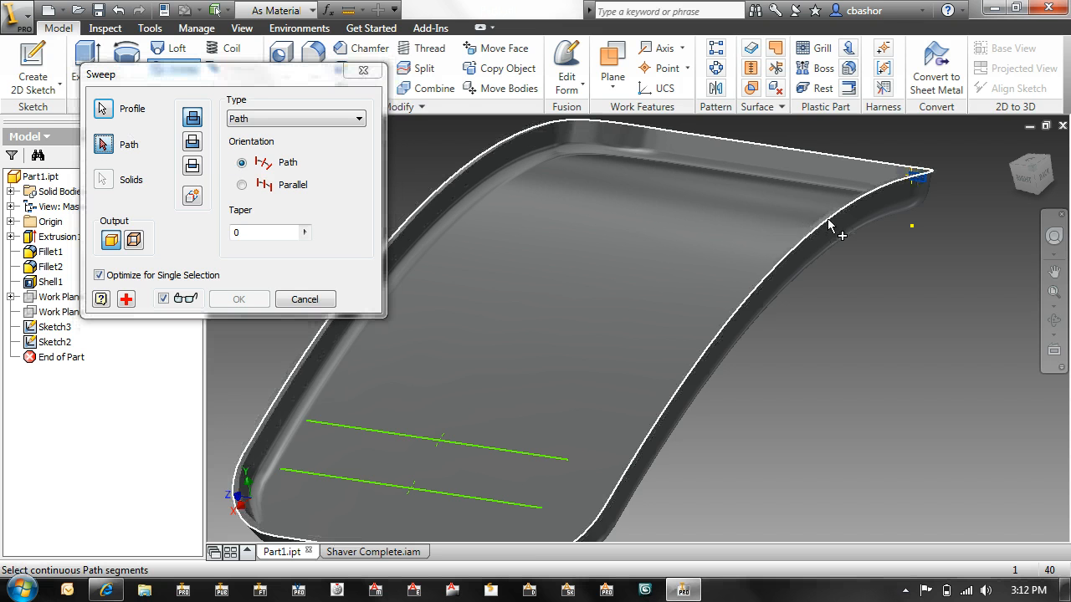
pyautogui.click(828, 226)
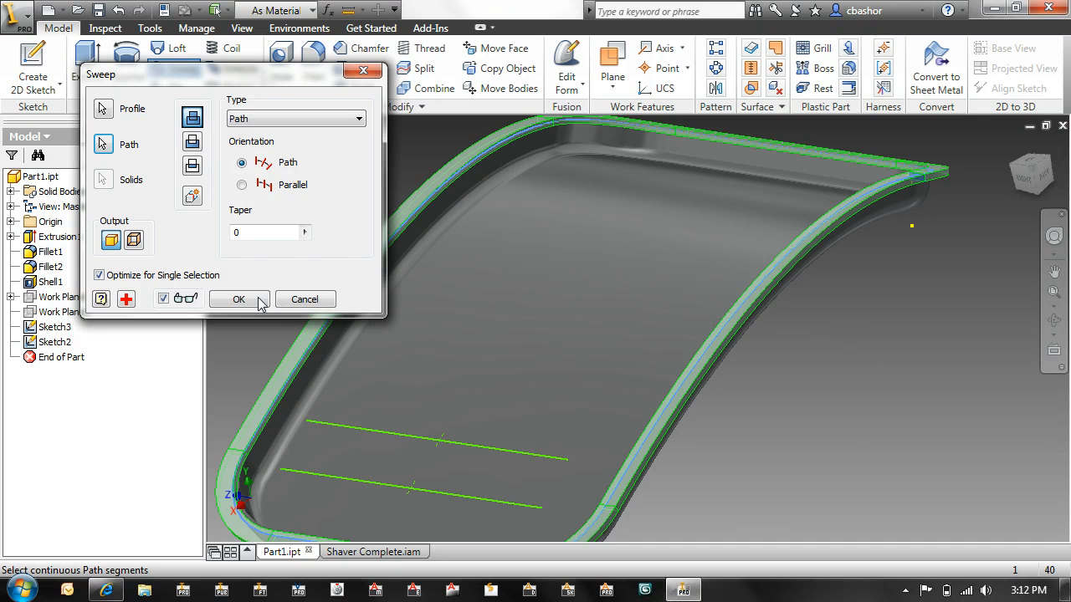
pyautogui.click(237, 298)
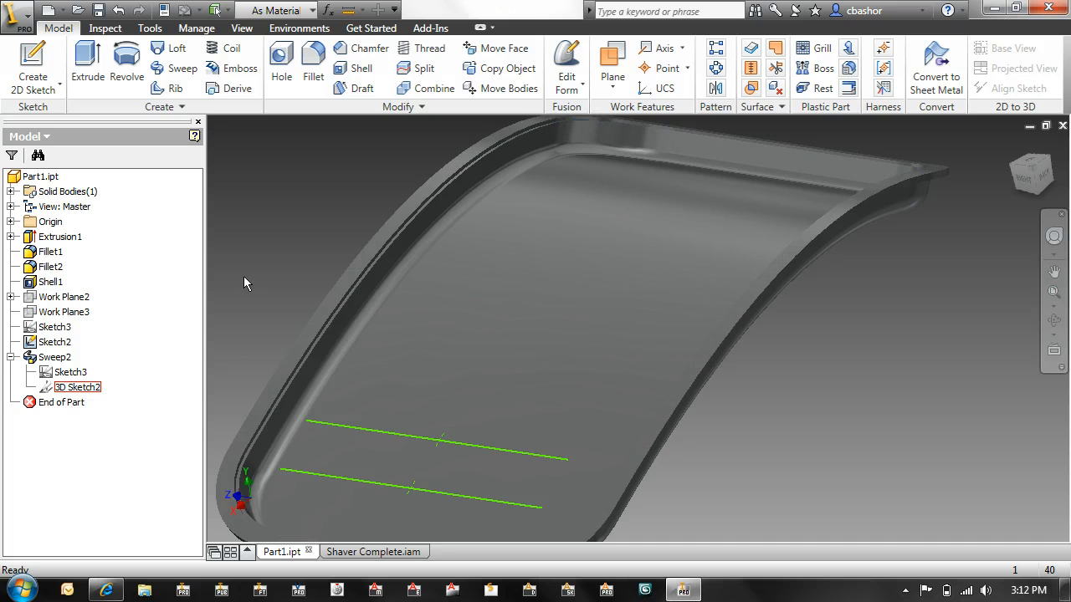
# Start a Rib feature using both sketched lines as profiles.
pyautogui.click(176, 87)
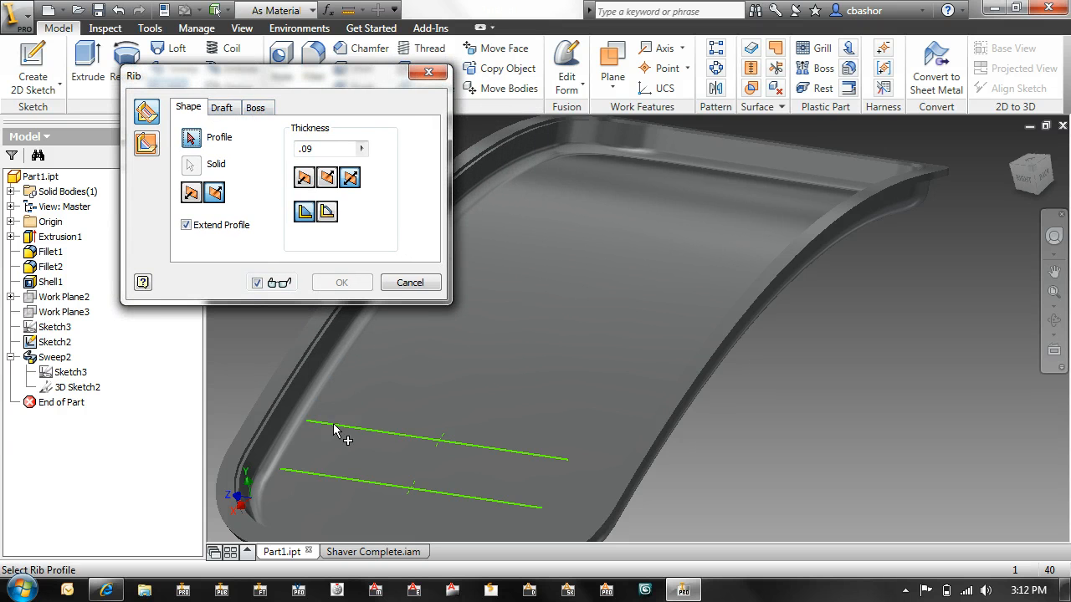
pyautogui.click(435, 439)
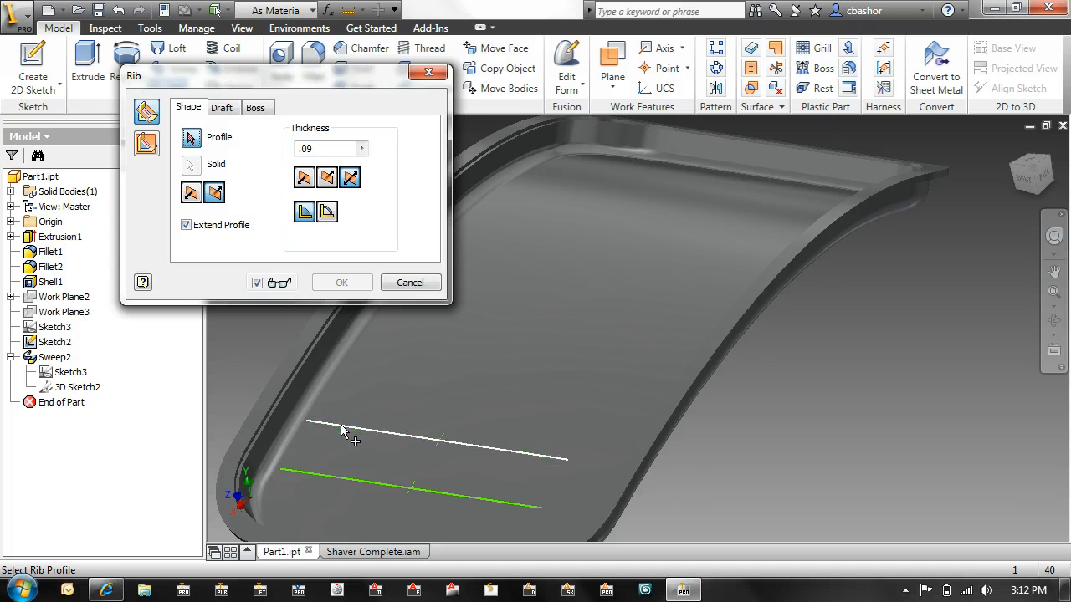
pyautogui.click(341, 428)
pyautogui.write('.08')
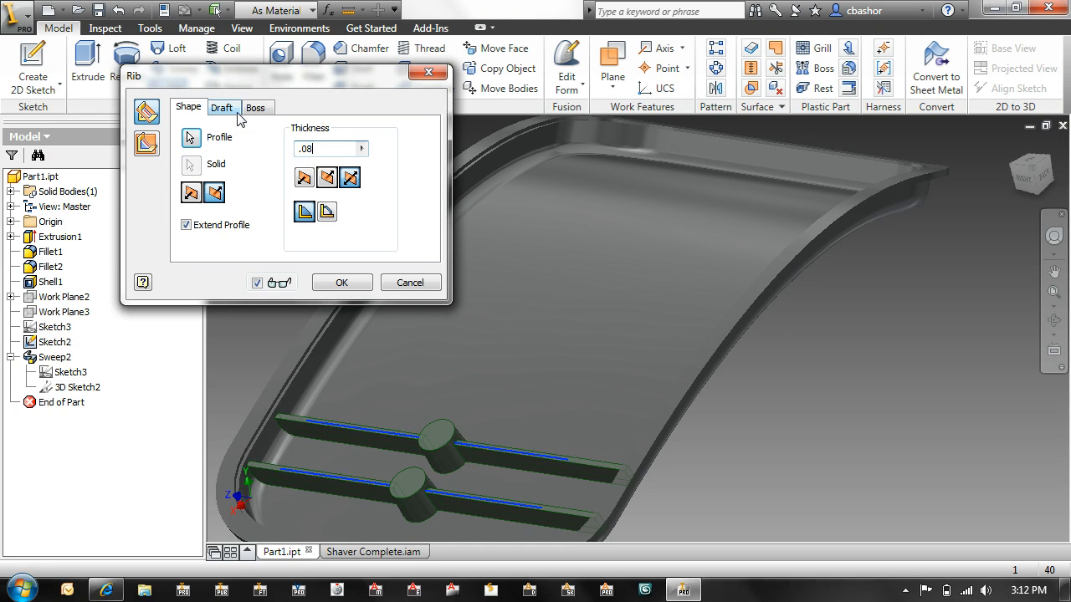
# Give the ribs a draft angle and .2 diameter bosses, creating Rib1.
pyautogui.click(223, 107)
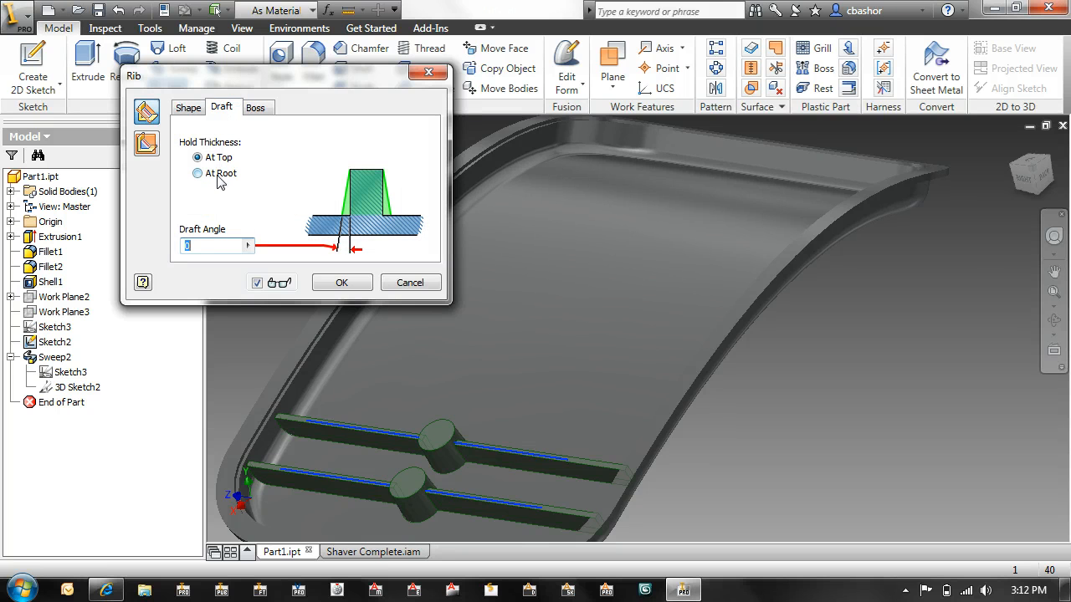
pyautogui.click(197, 158)
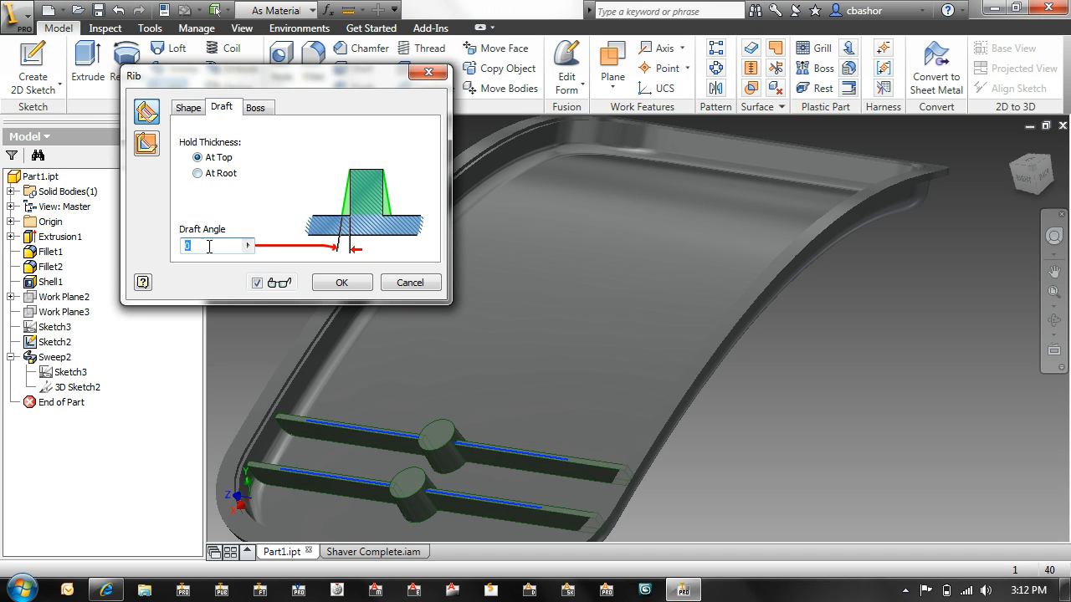
pyautogui.write('2')
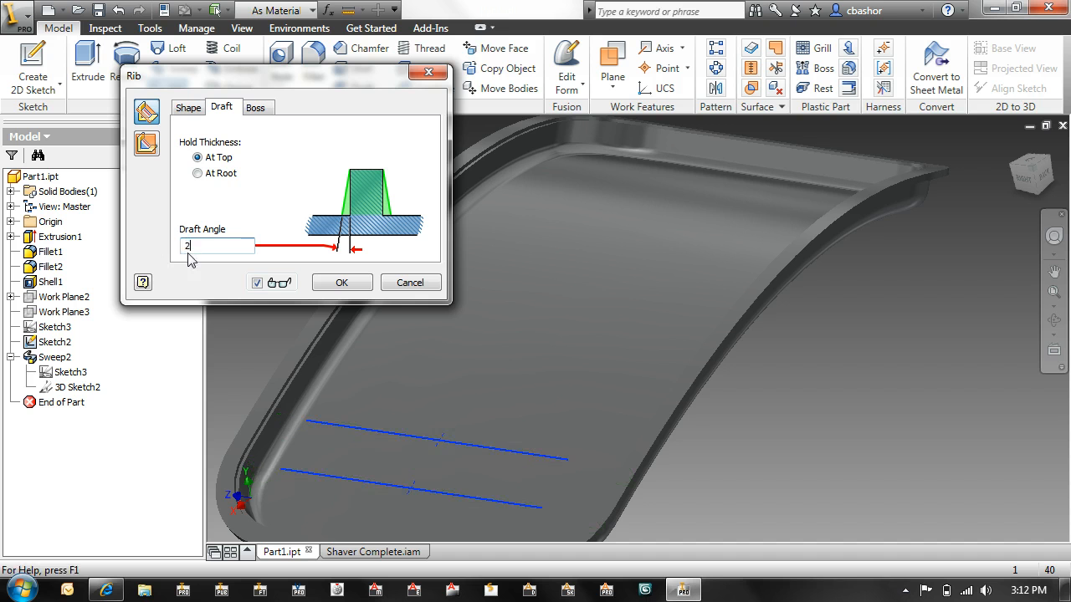
pyautogui.write('1')
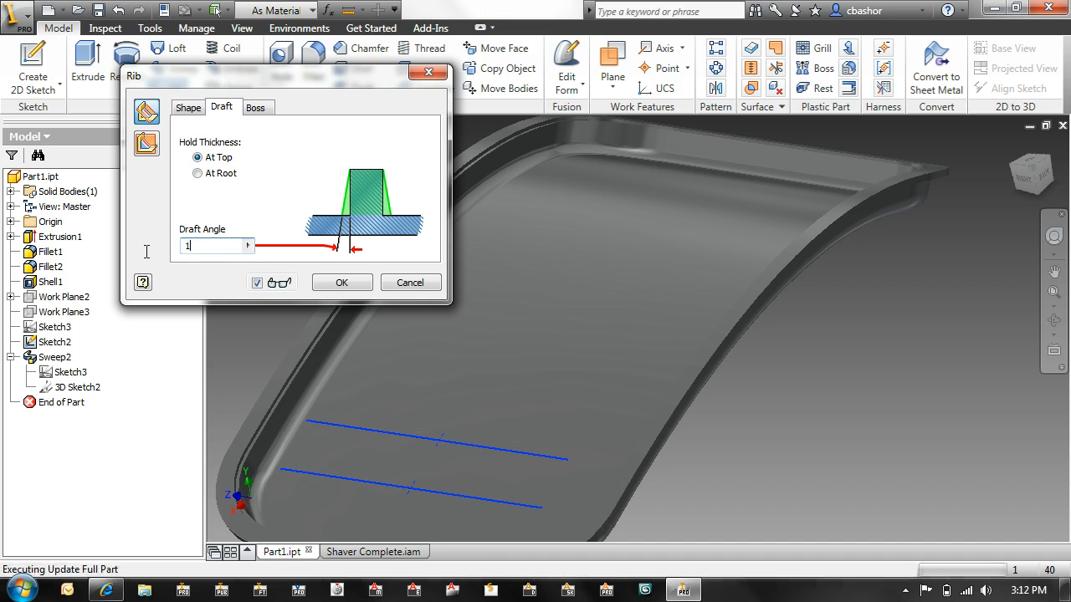
pyautogui.click(256, 107)
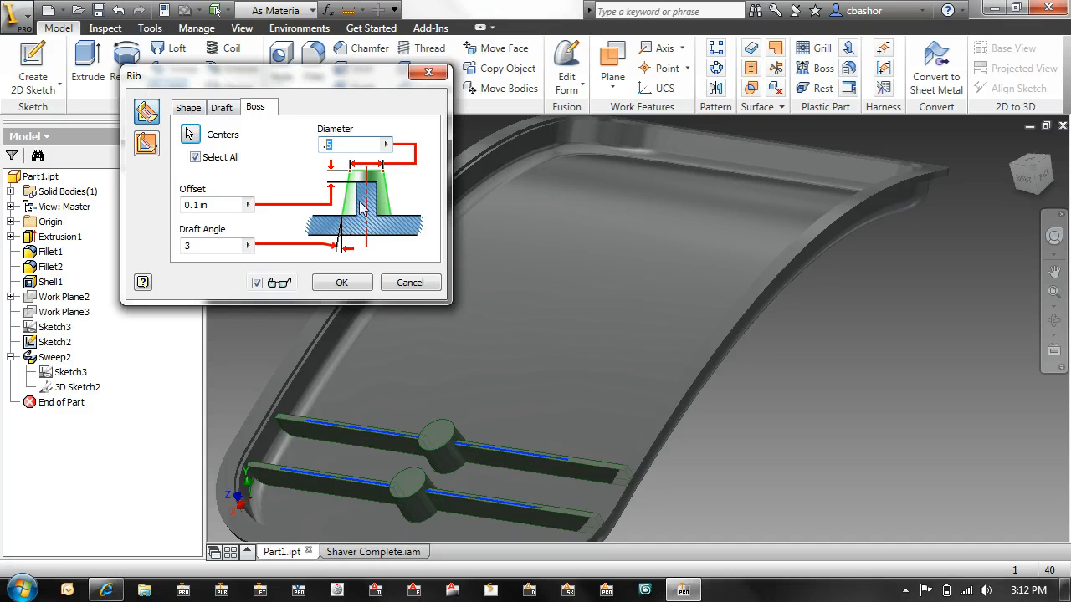
pyautogui.write('.2')
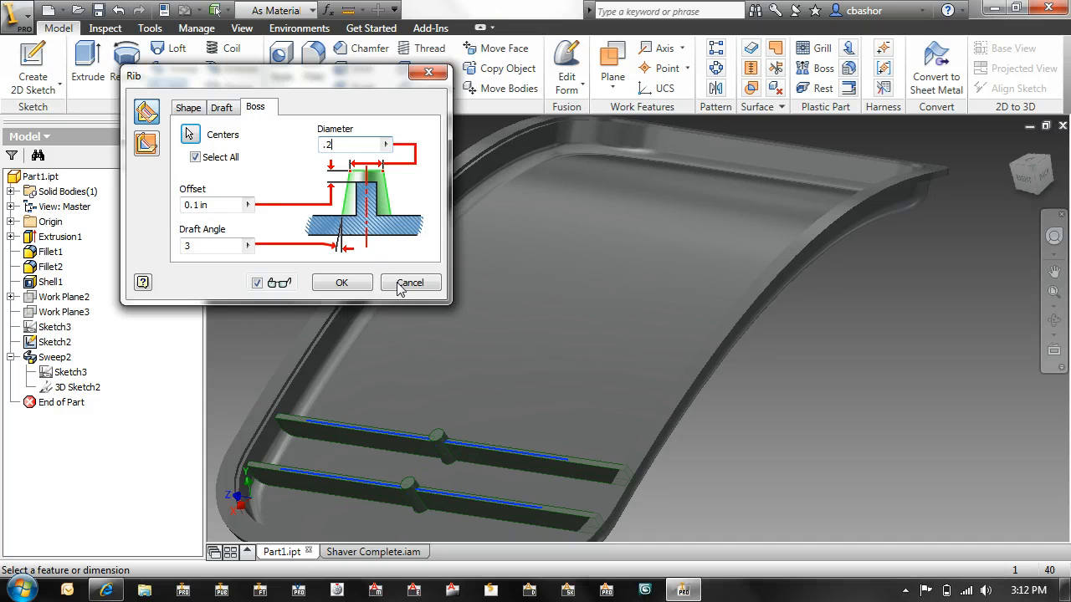
pyautogui.moveTo(377, 328)
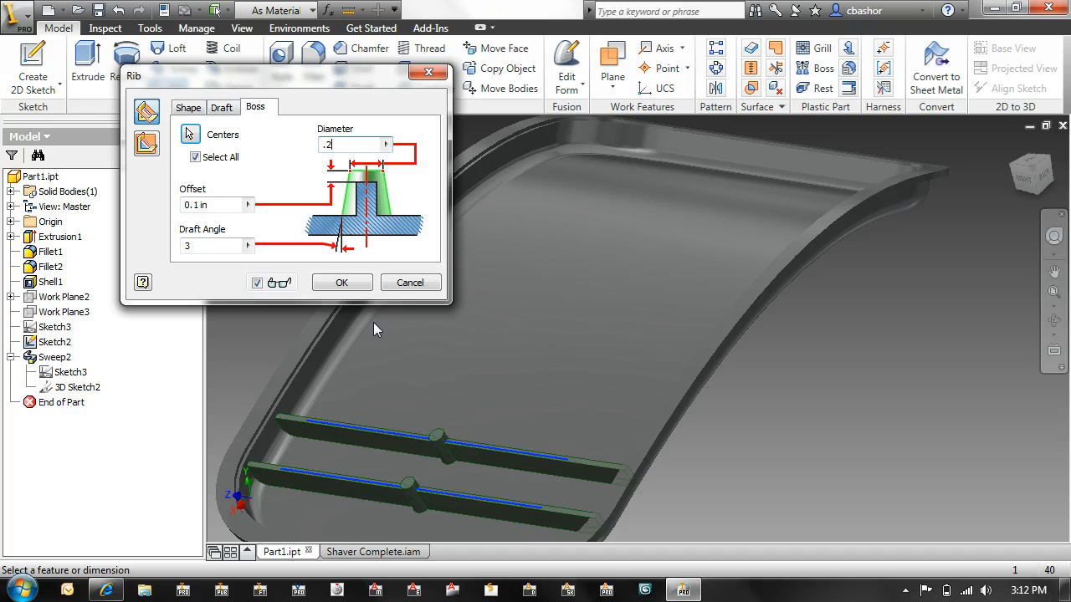
pyautogui.click(341, 281)
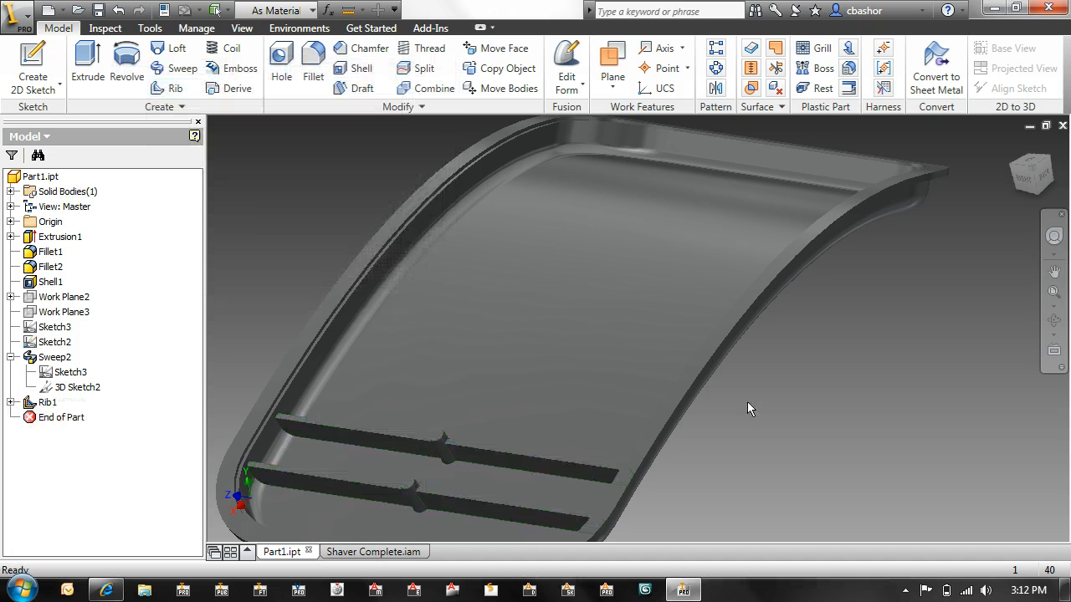